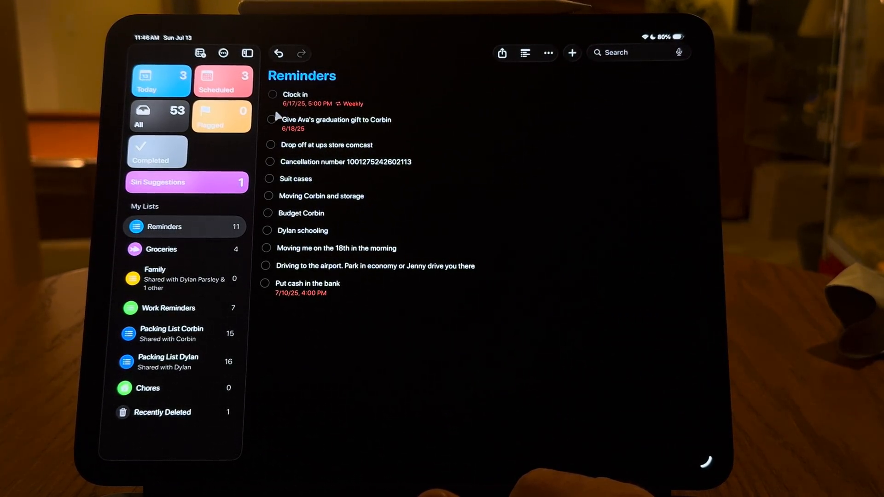
Step: Complete the Clock in reminder and start a new list named To Do List
left_click(272, 94)
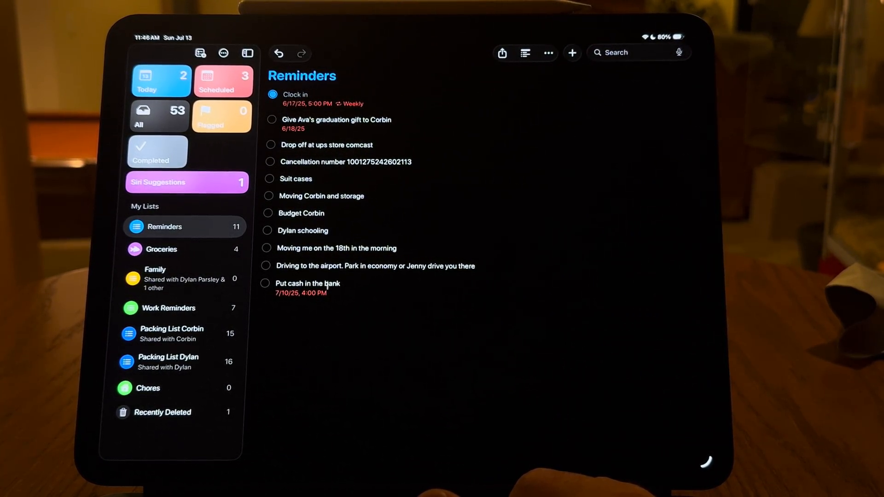
left_click(571, 53)
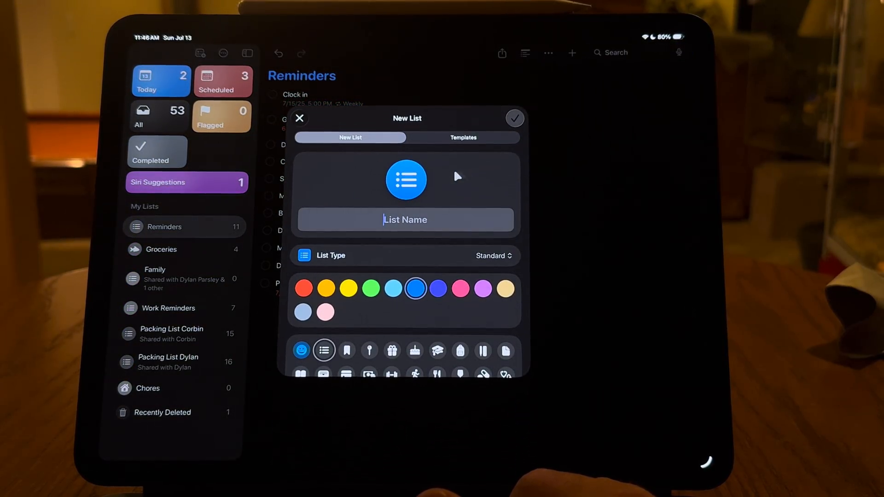
type("T")
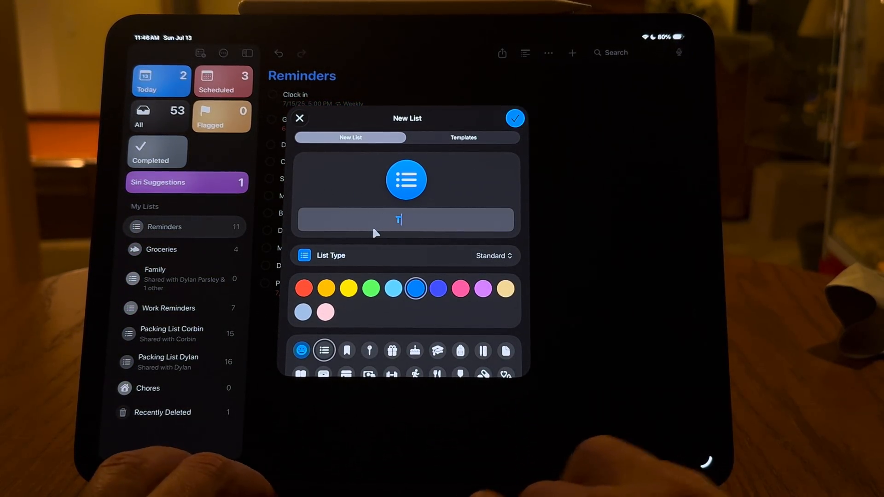
type("To Do List")
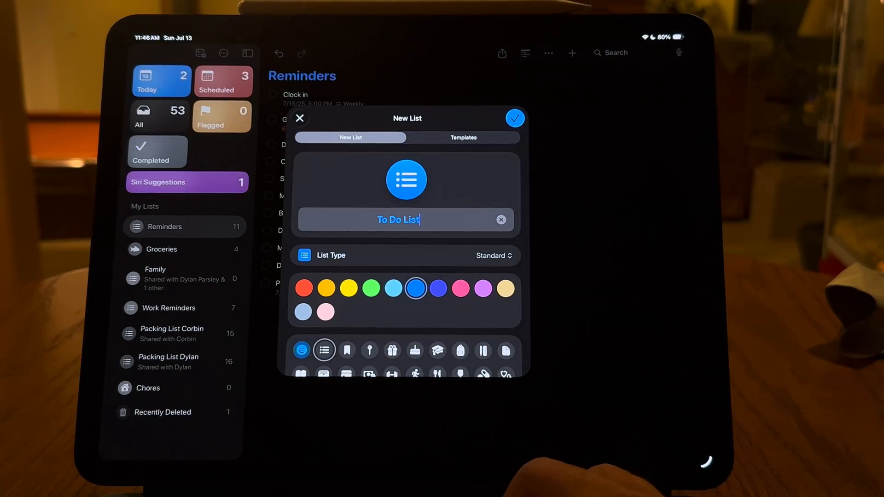
left_click(347, 288)
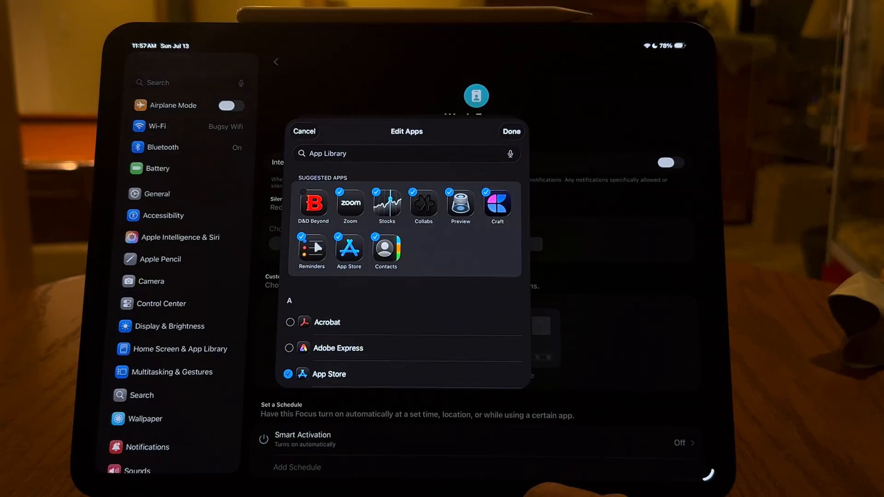
Step: Confirm the Focus's allowed apps selection with Done
left_click(289, 374)
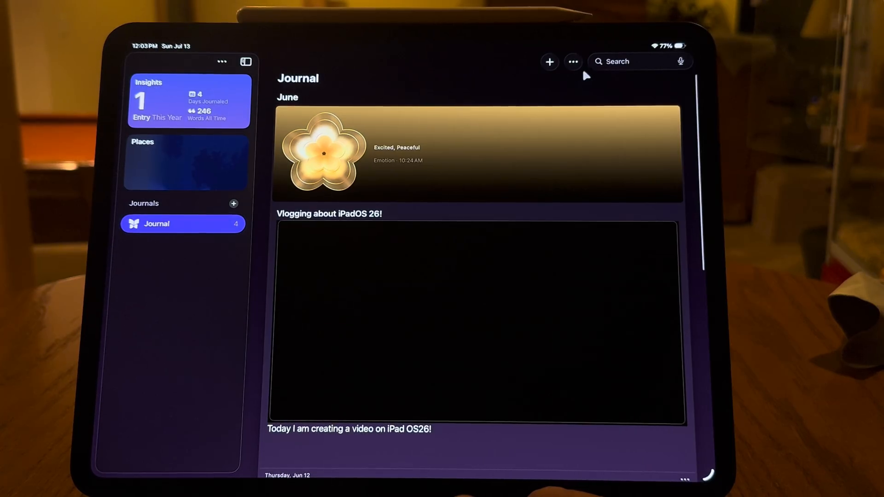
Step: Create a new Journal entry and write 'Working on a' in its body
left_click(548, 62)
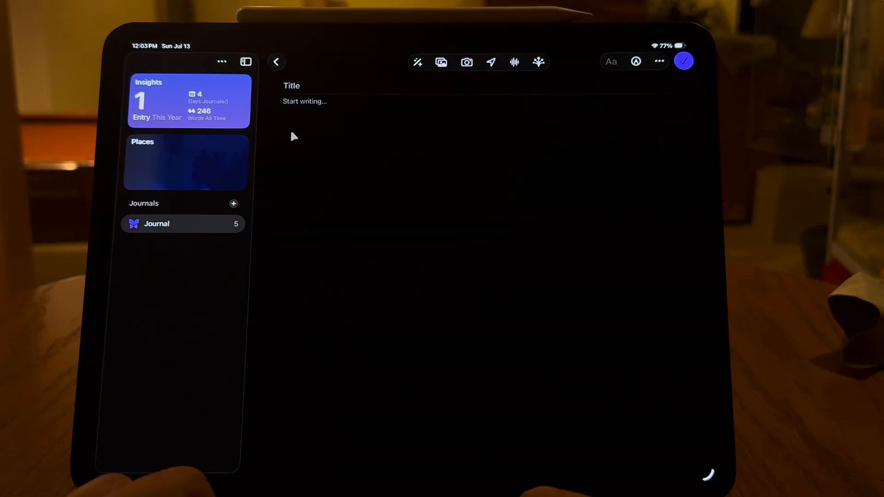
type("Working on a")
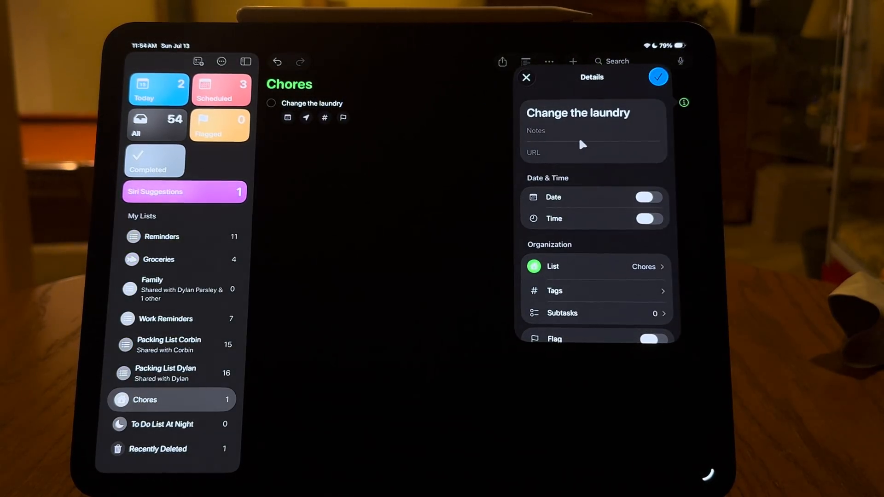
Step: Leave the Change the laundry details and return to the main Reminders list
left_click(647, 197)
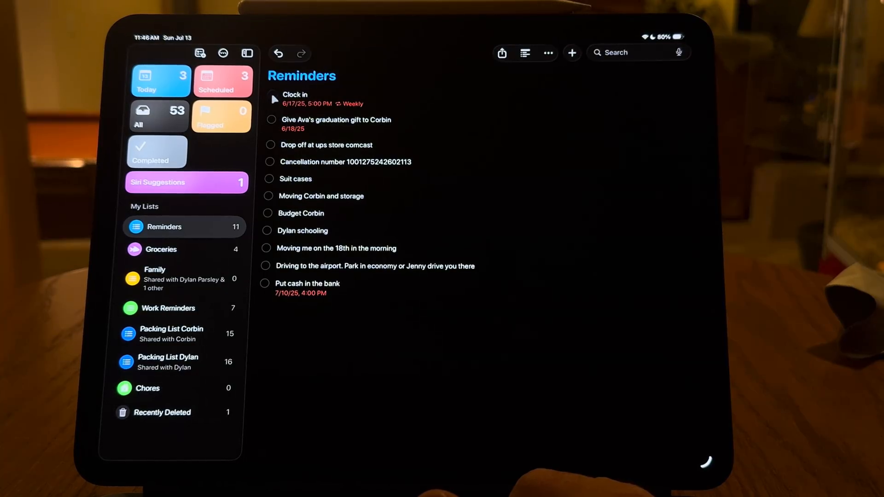
Step: Complete Clock in and start a new list named To Do List
left_click(571, 52)
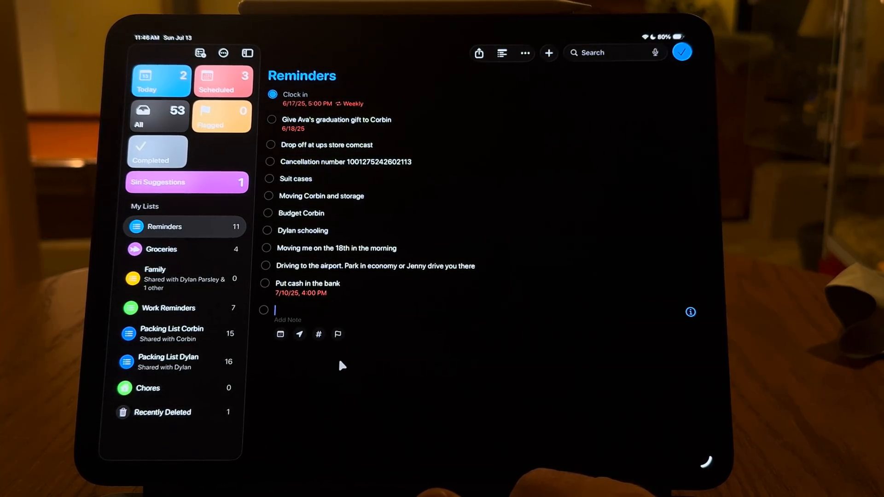
left_click(272, 94)
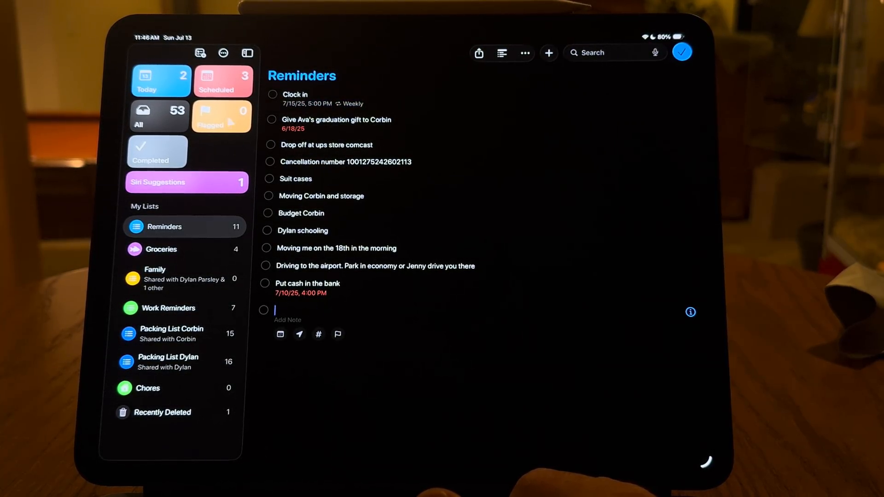
left_click(547, 52)
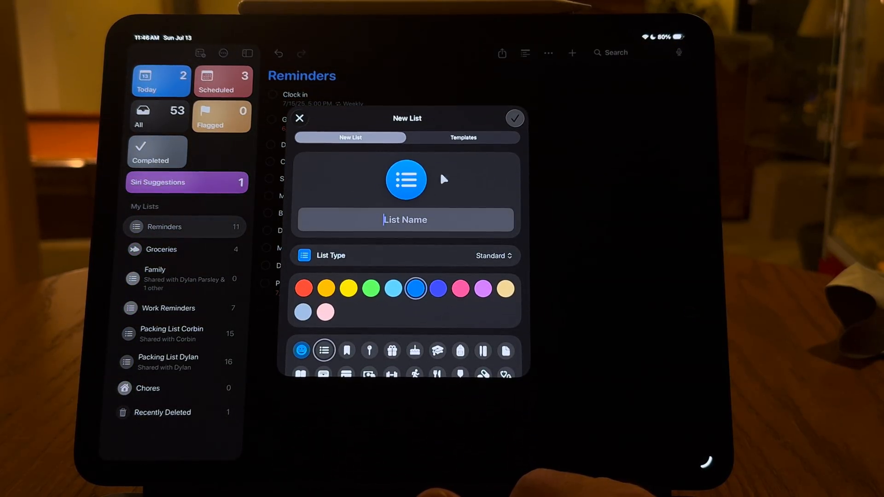
type("T")
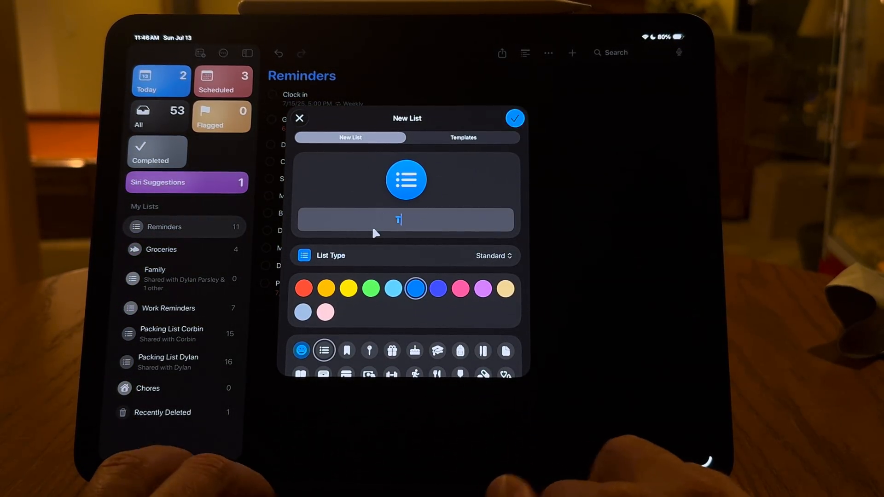
type("To Do List")
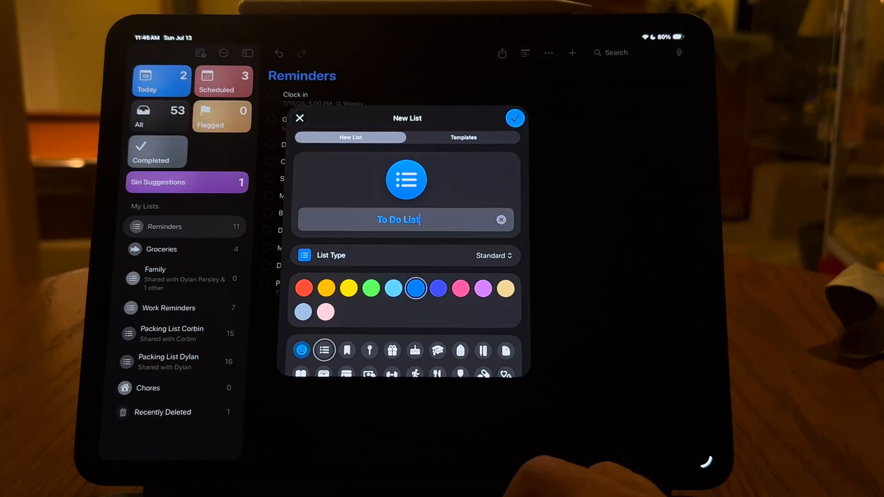
Step: Make the list yellow, rename it To Do List At Night and create it
left_click(348, 289)
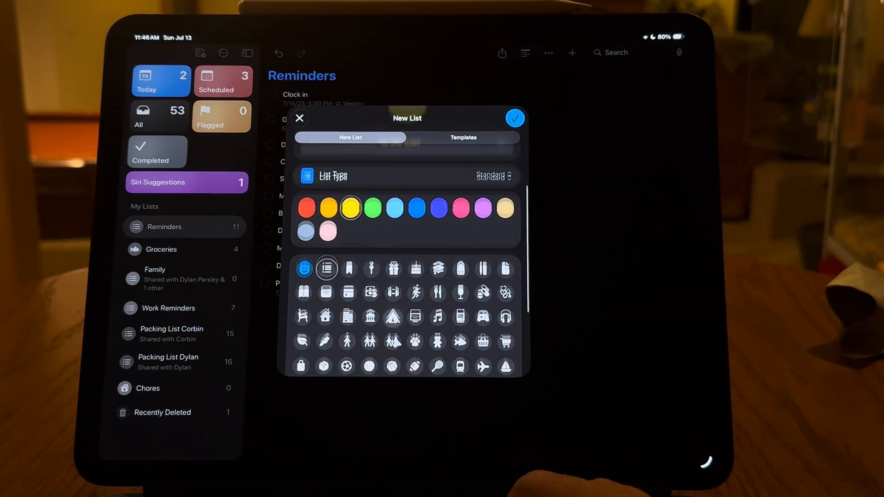
type("To Do List At Night")
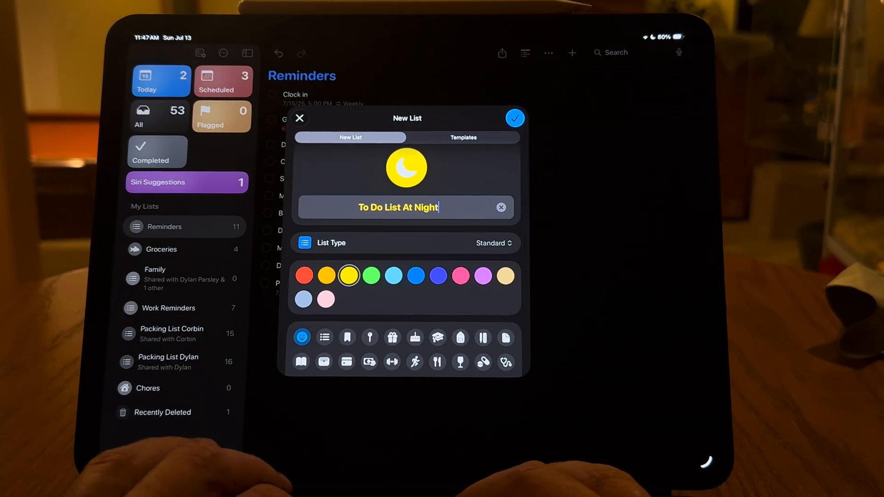
left_click(438, 275)
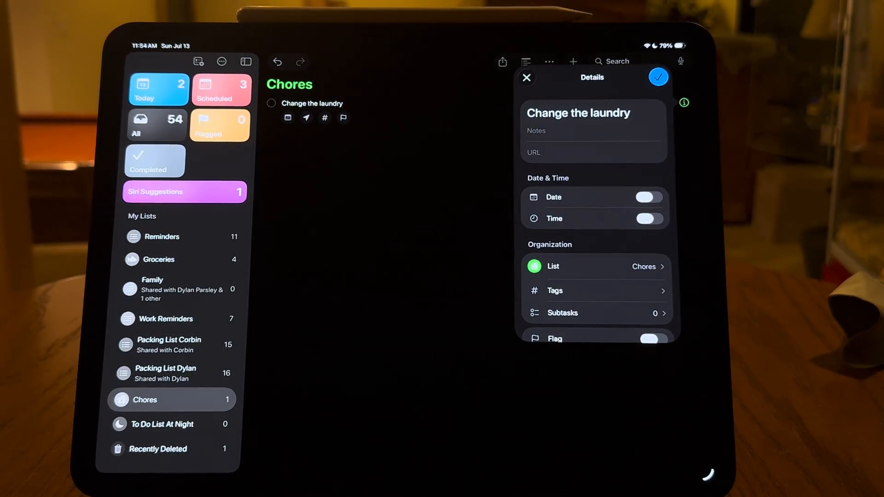
Step: Give Change the laundry a due date of today and a due time of 3:00 PM
left_click(648, 197)
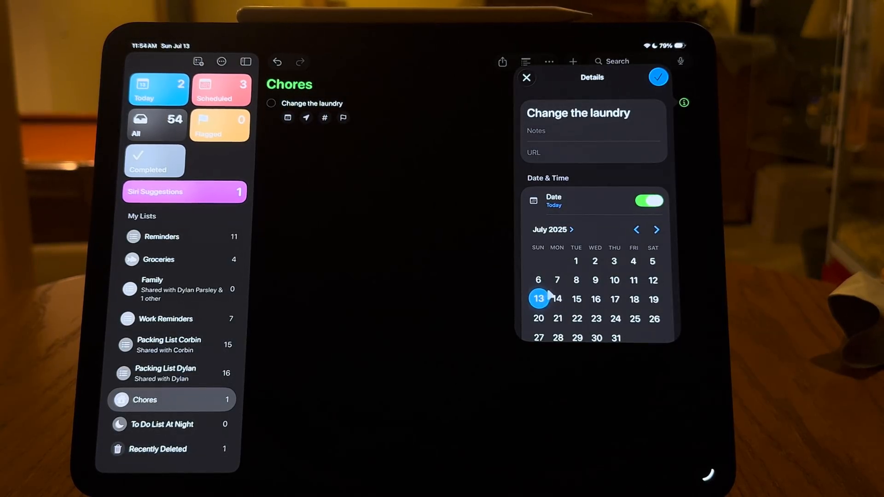
scroll("down", 3)
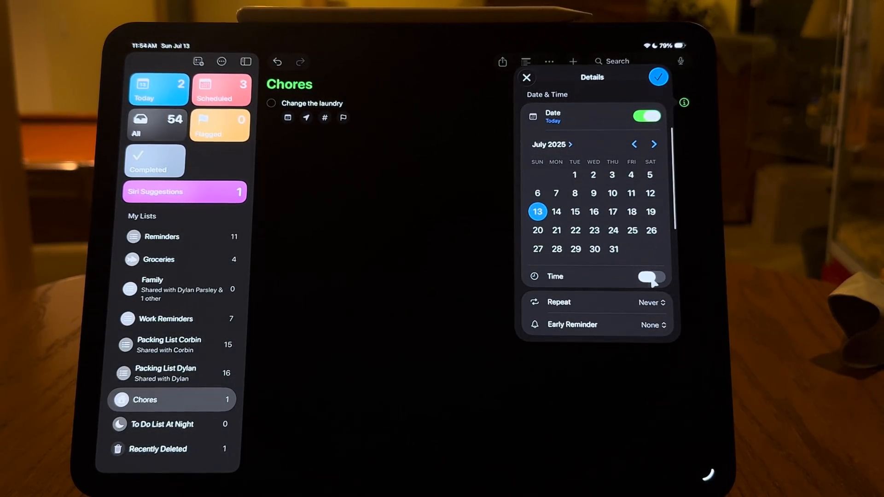
left_click(649, 277)
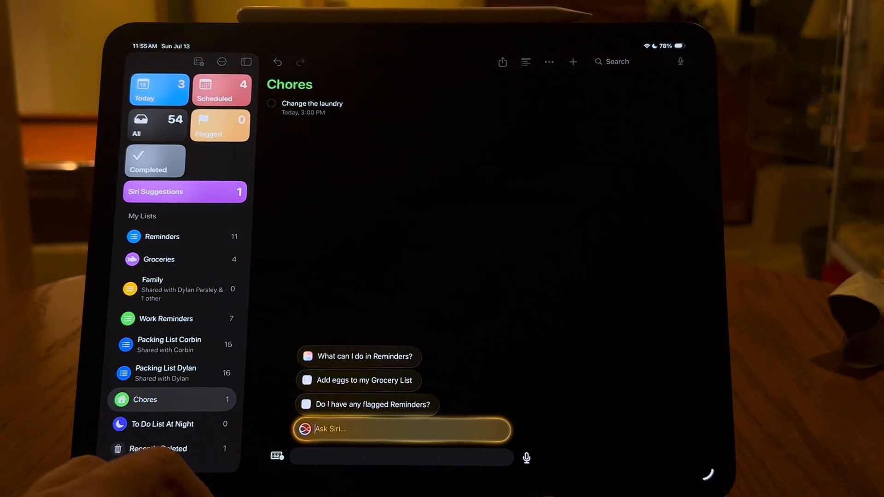
Step: Send Siri 'Remind me to change the laundry today at 4pm'
type("Remind")
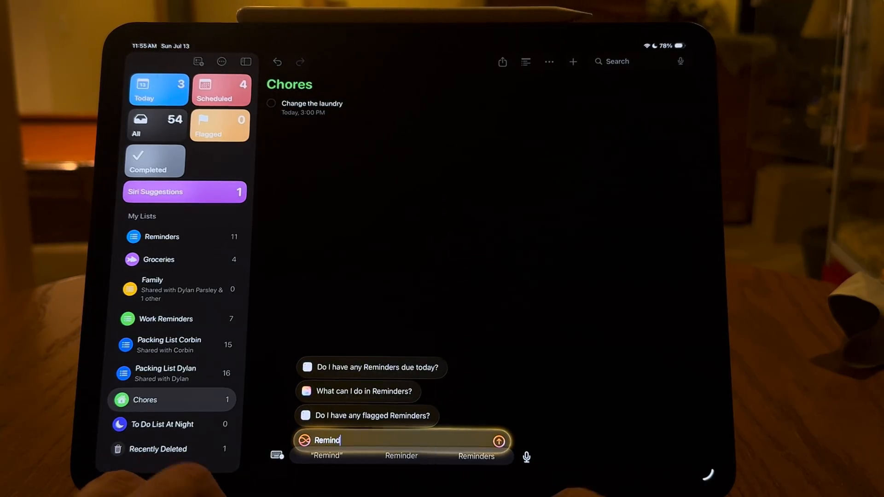
type("me to change the laundry in")
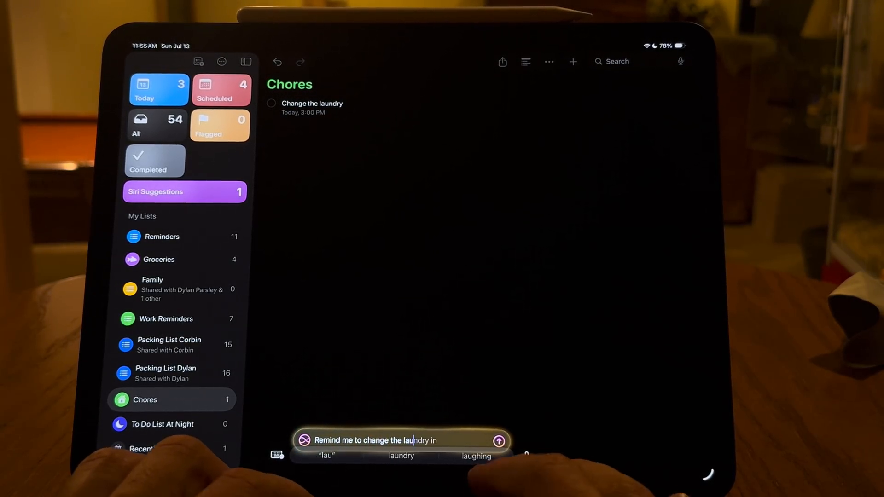
type("today at 4pm")
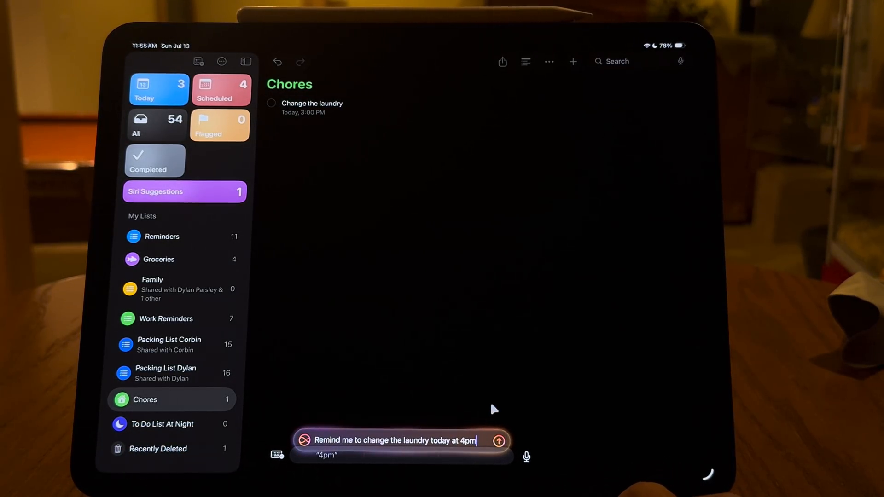
left_click(165, 412)
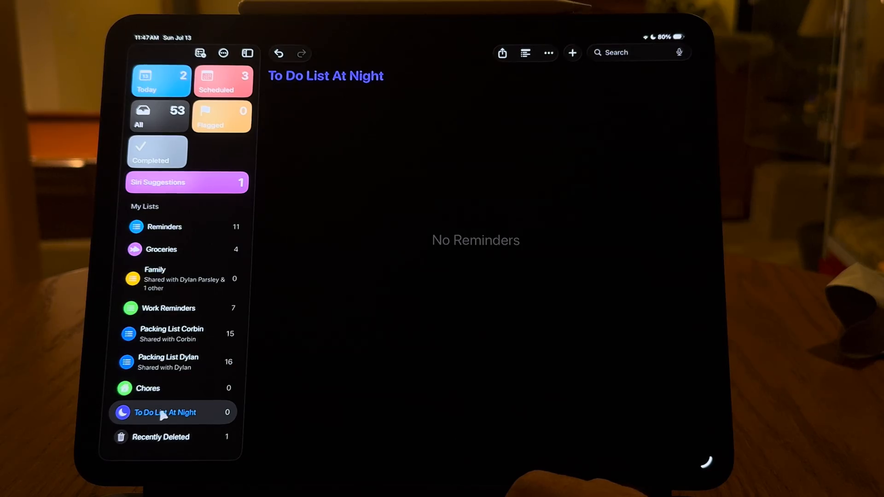
Step: View both shared Packing Lists and show the second one's collaborator contact card
left_click(171, 333)
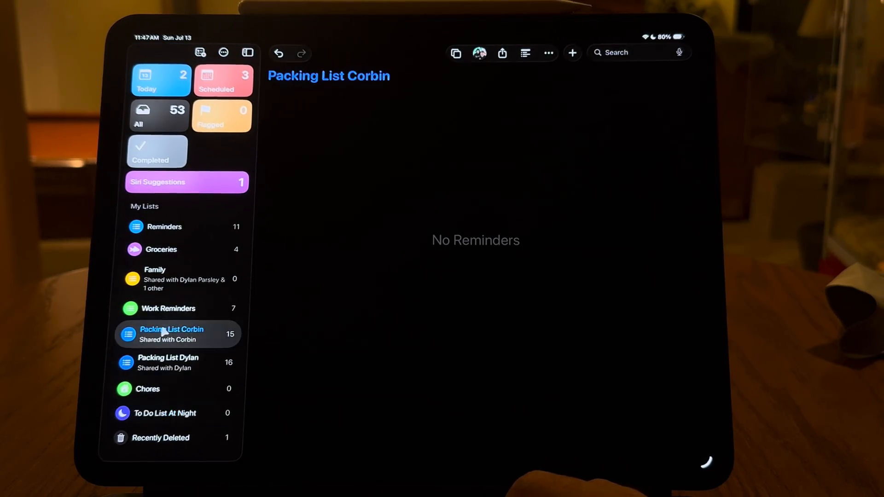
left_click(171, 334)
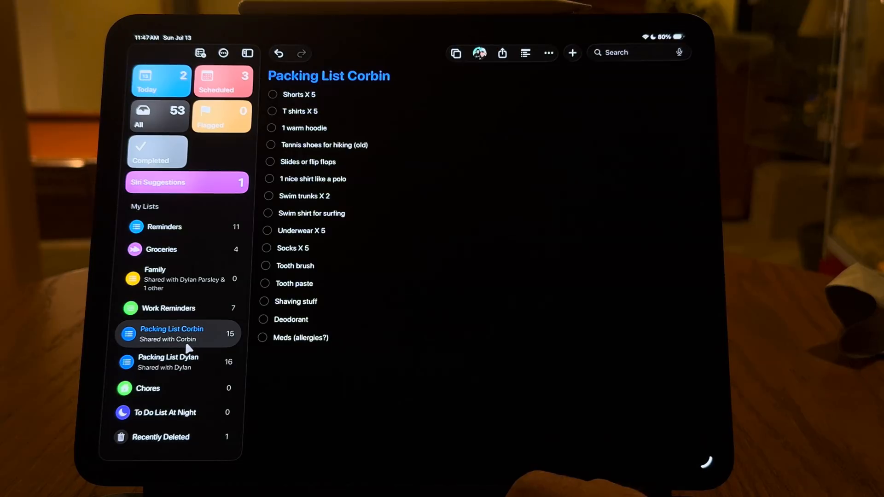
left_click(167, 362)
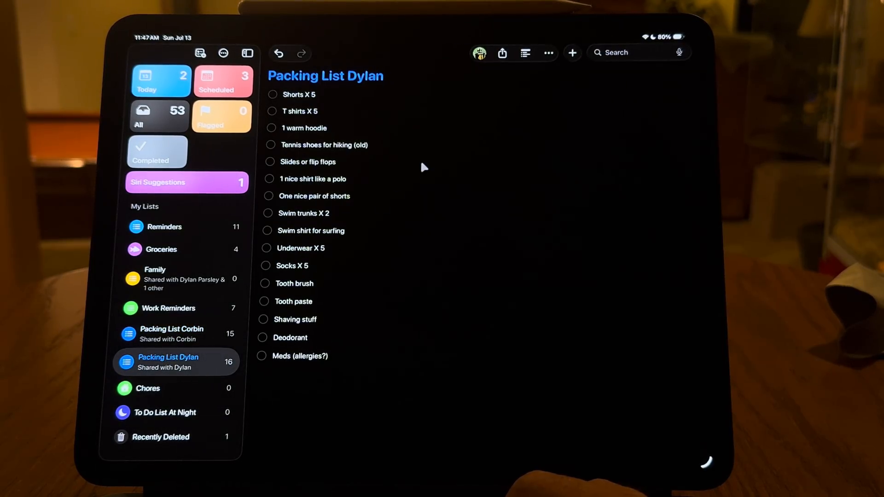
left_click(478, 53)
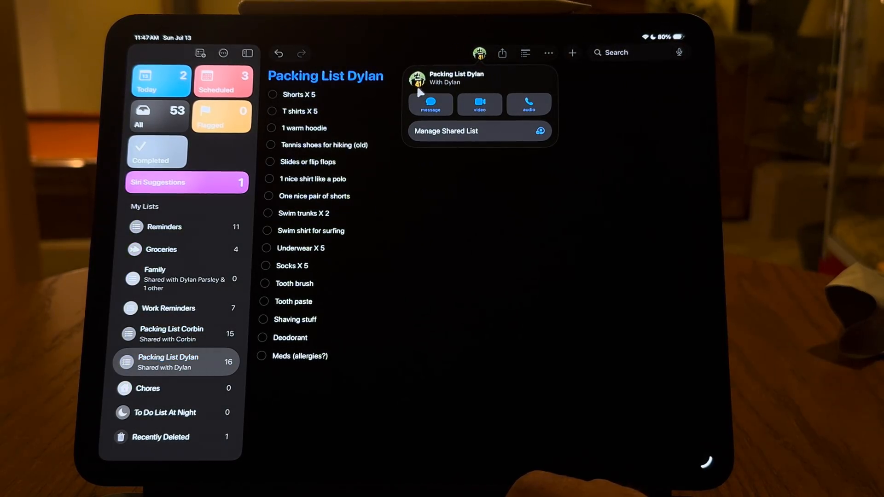
mouse_move(448, 205)
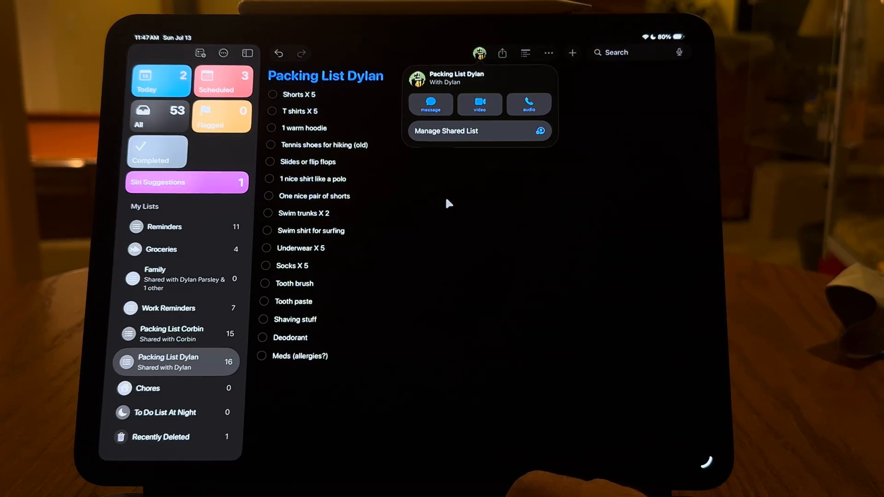
left_click(164, 412)
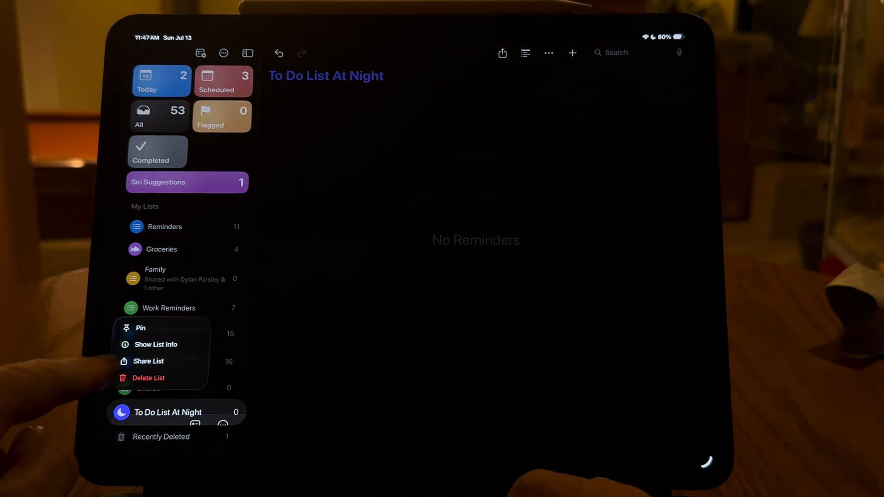
mouse_move(148, 378)
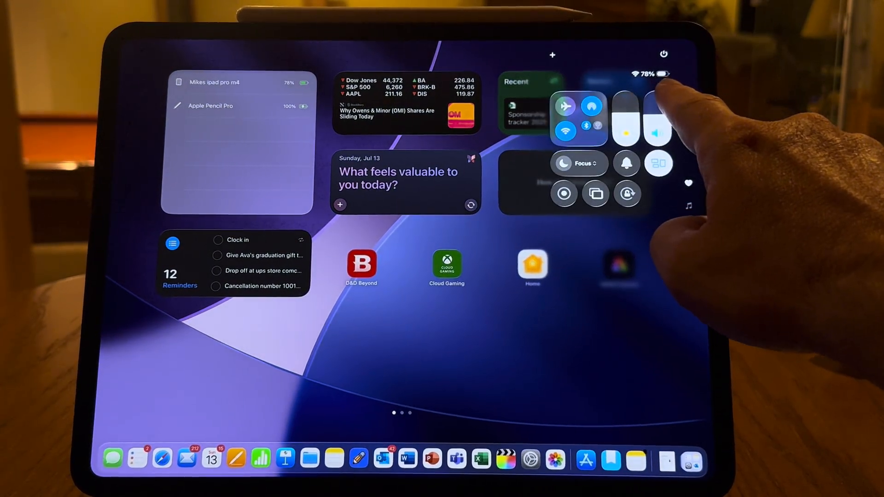
Step: Expand the Focus tile in Control Center to list all Focus modes
left_click(575, 163)
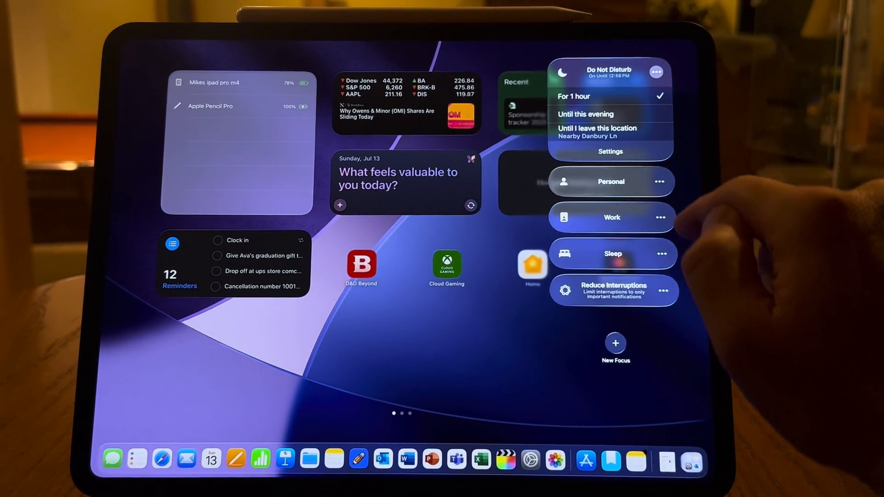
Step: Show the Work Focus duration options with Personal Focus settings behind
left_click(586, 114)
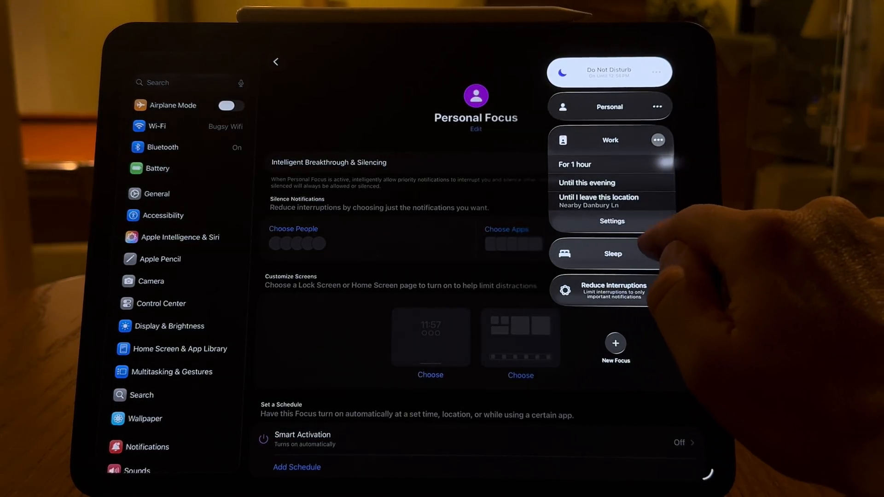
Step: Choose a Home Screen page for the Work Focus and begin editing its apps
left_click(609, 140)
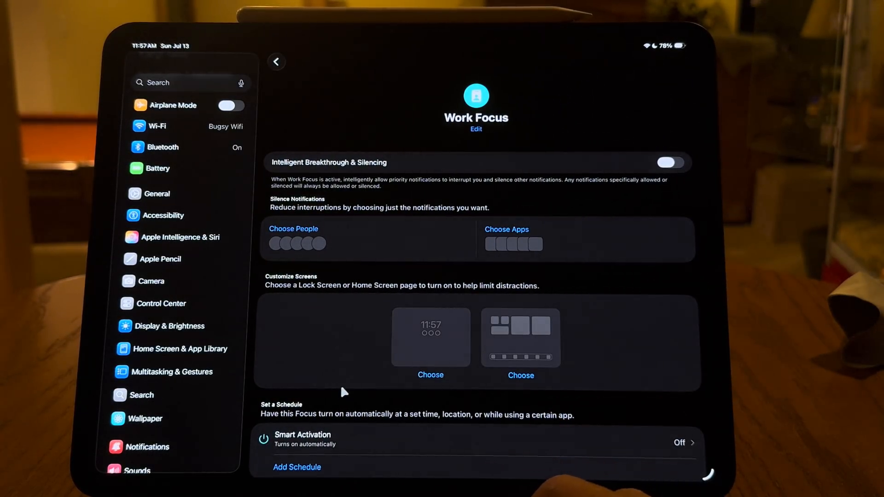
left_click(520, 375)
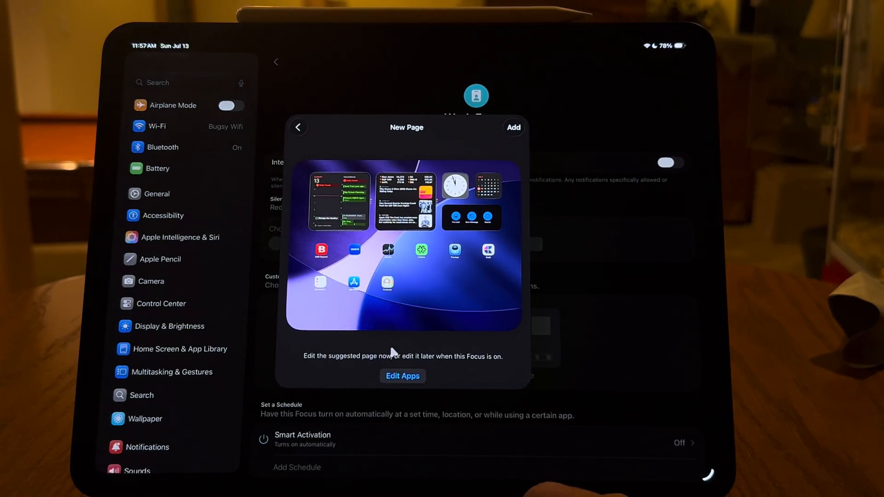
left_click(402, 375)
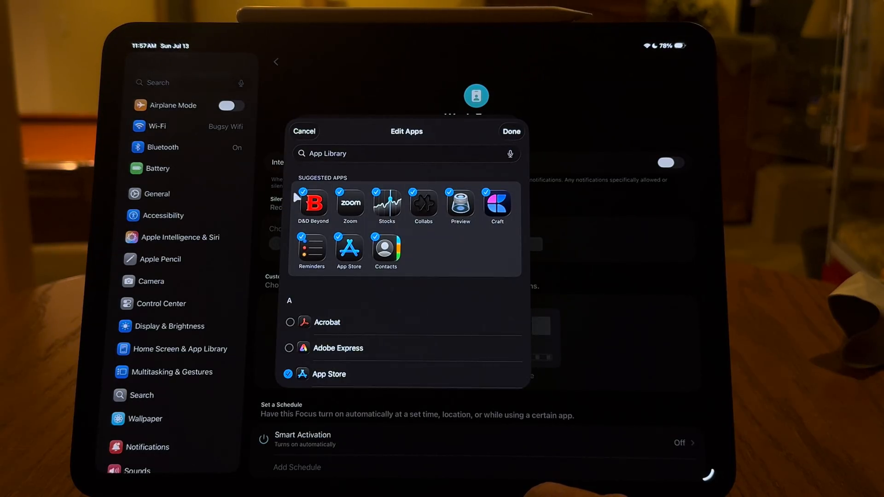
Step: Remove D&D Beyond and App Store from the page, then add it to Work Focus
left_click(312, 203)
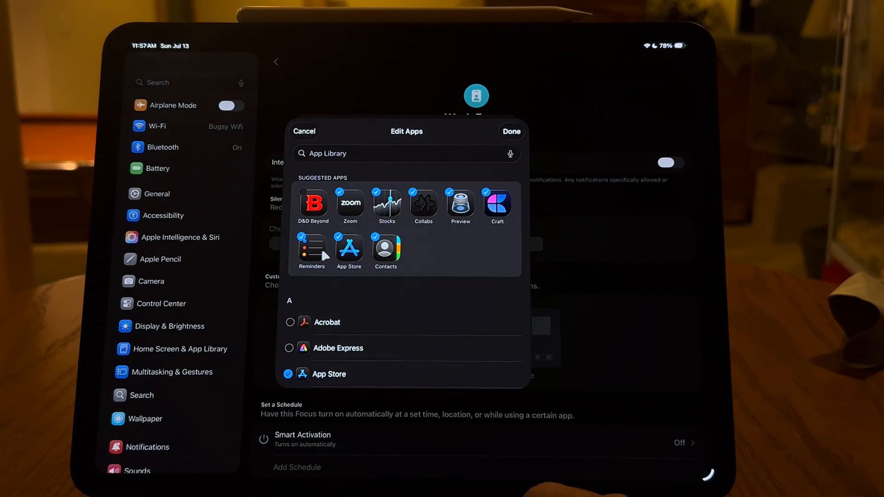
left_click(289, 374)
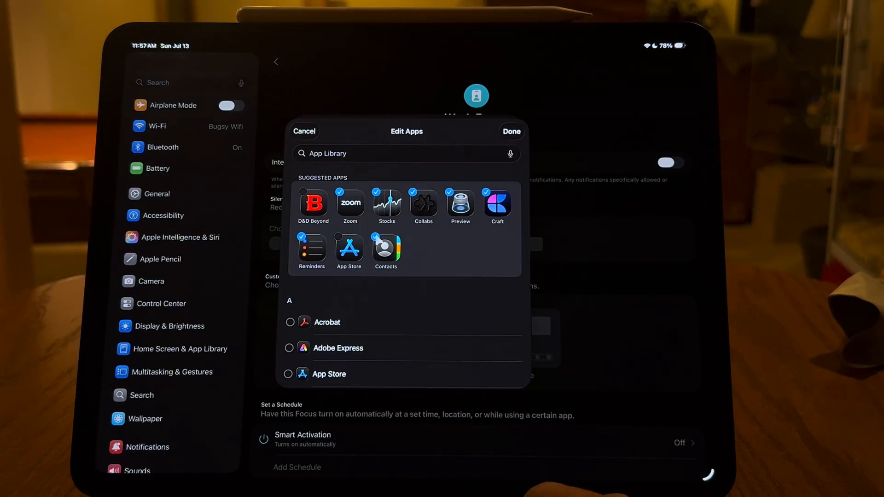
left_click(511, 131)
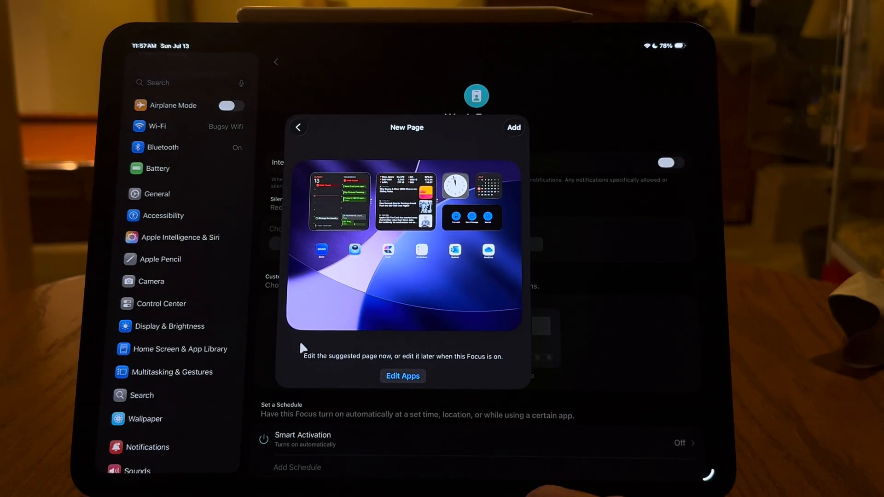
mouse_move(326, 153)
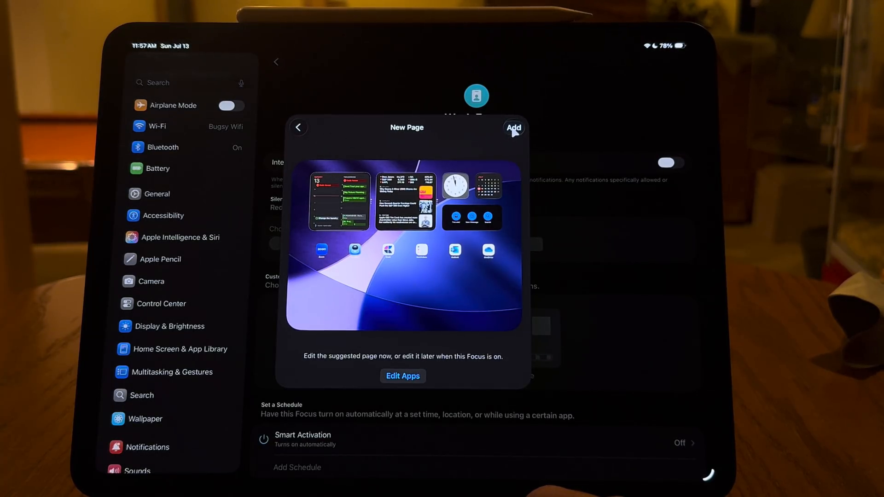
left_click(513, 127)
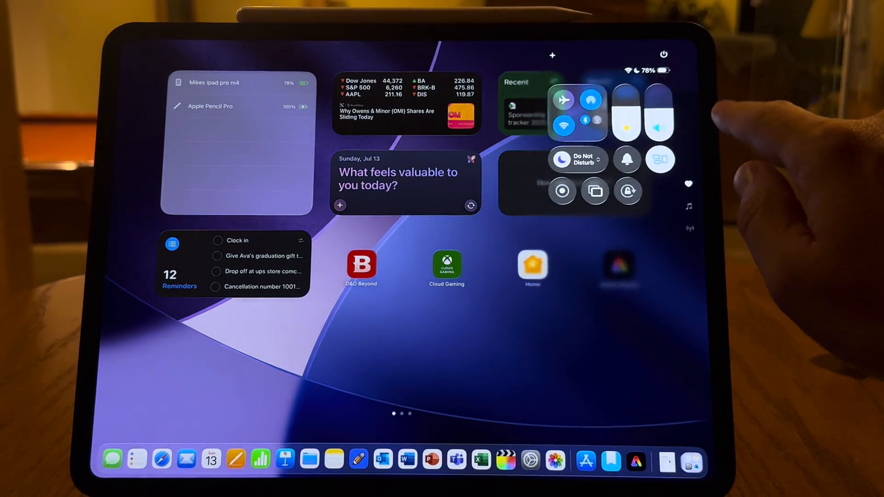
Step: Turn on the Work Focus from Control Center, then launch Journal from its page
left_click(577, 158)
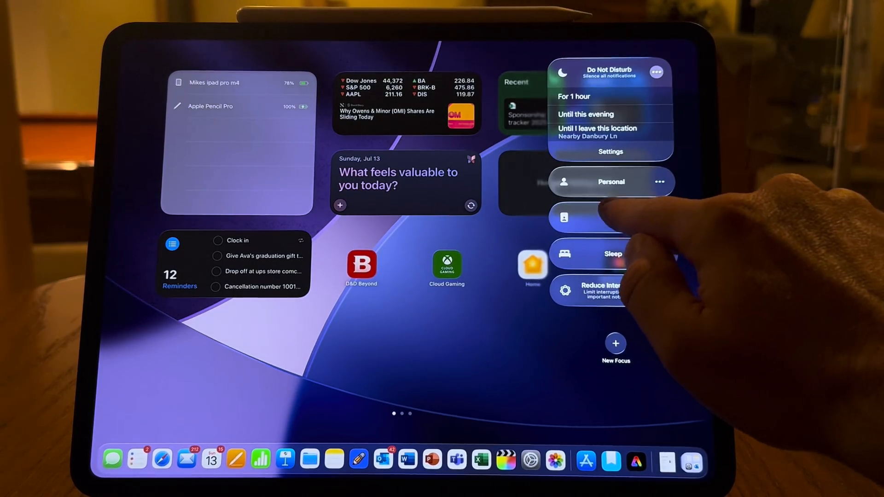
left_click(612, 217)
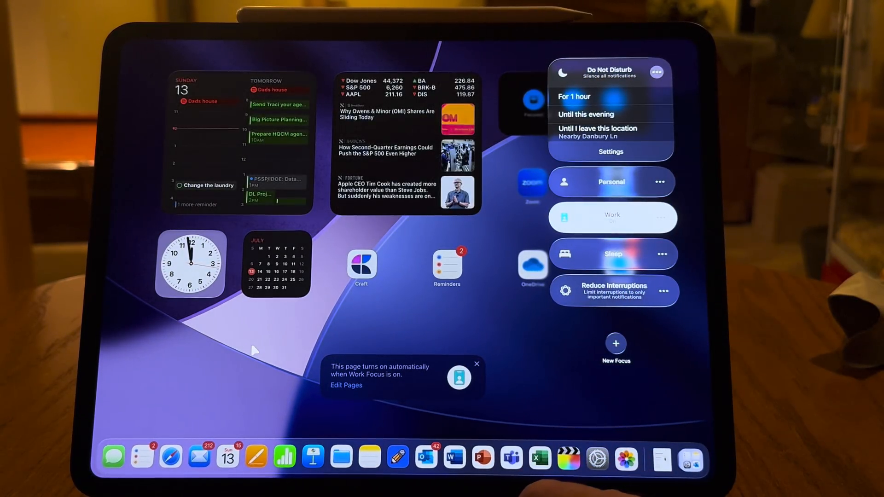
left_click(254, 350)
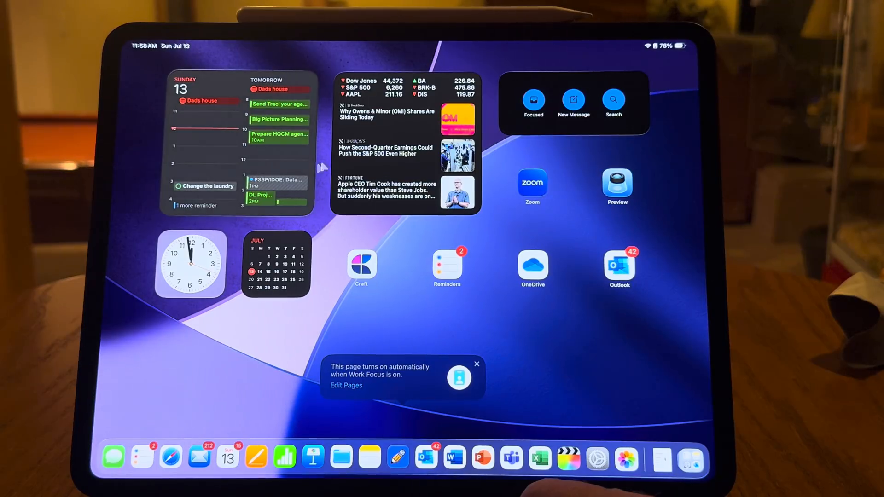
mouse_move(518, 245)
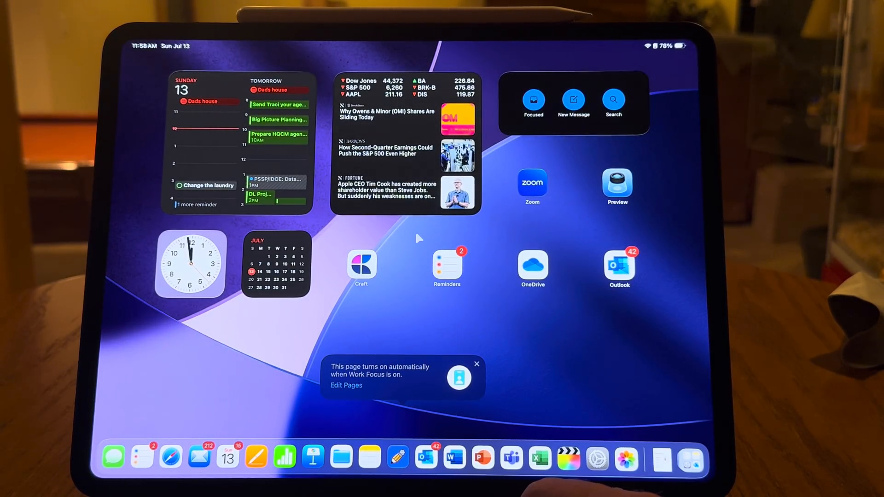
left_click(533, 102)
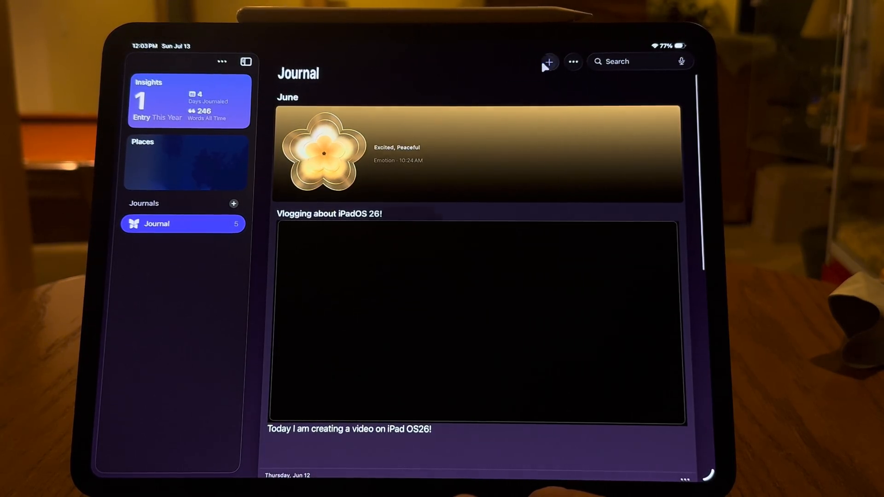
Step: Write a new entry 'Working on a new video' about a busy day creating a video, then finish it
left_click(547, 62)
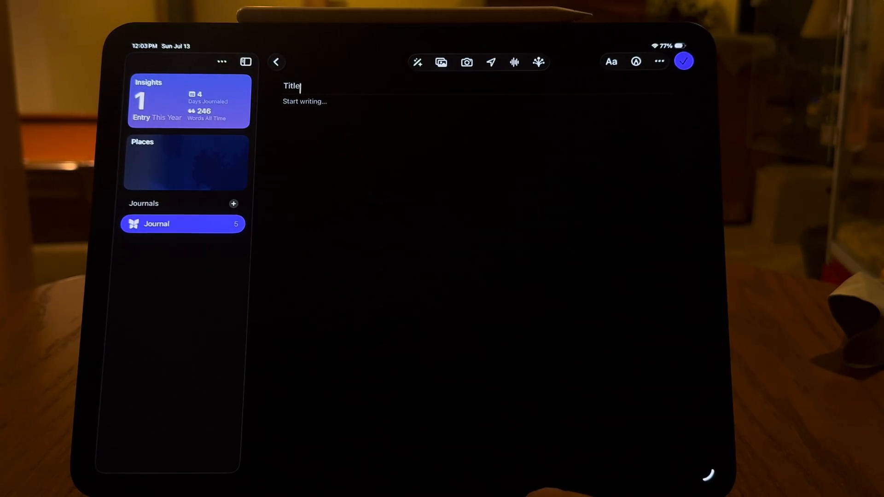
type("Work")
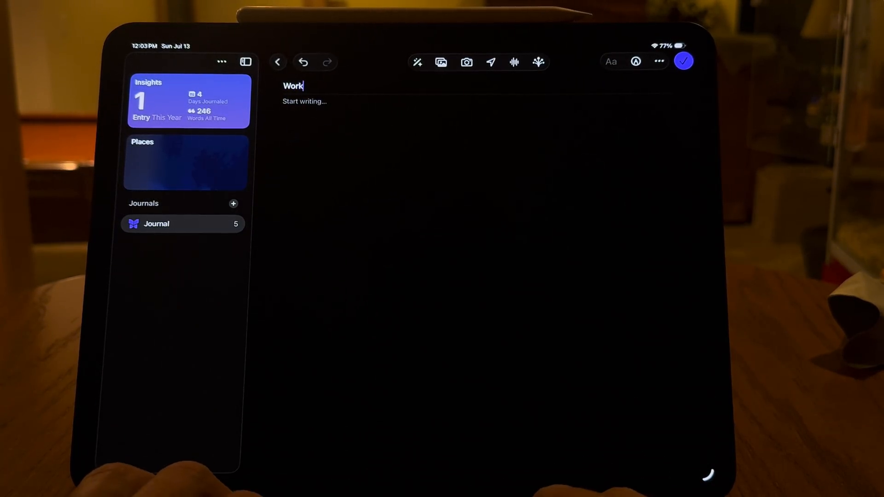
type("Working on a new video")
left_click(478, 101)
type("Today h")
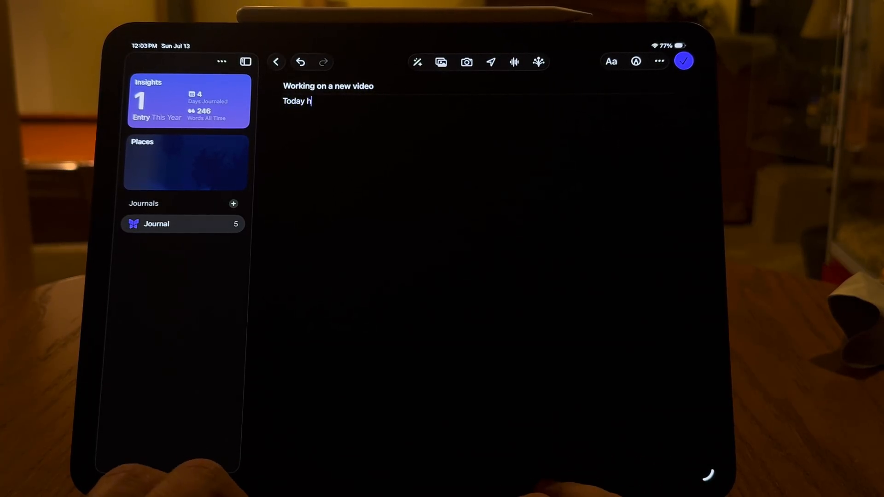
type("as been a busy day")
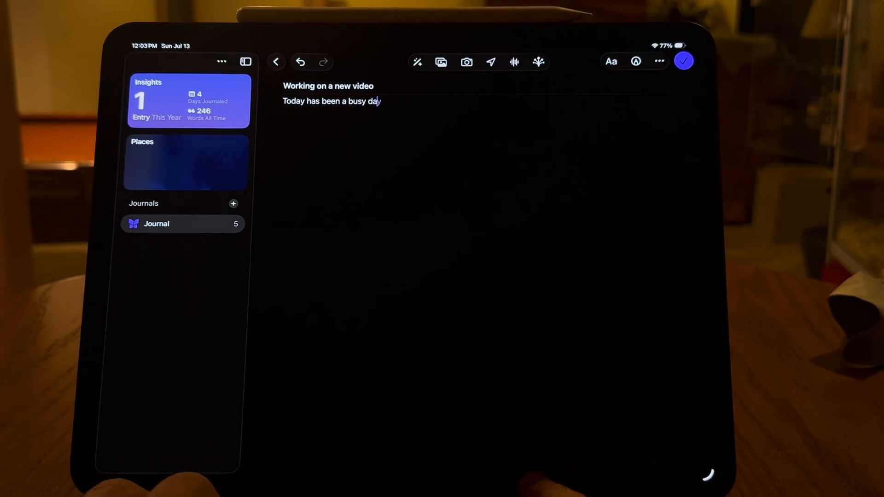
type("in creating a new")
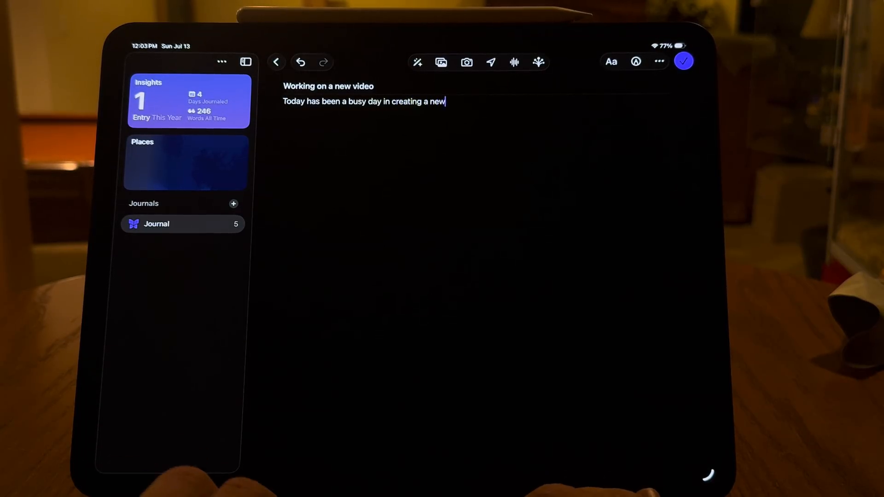
type("video. I'm very")
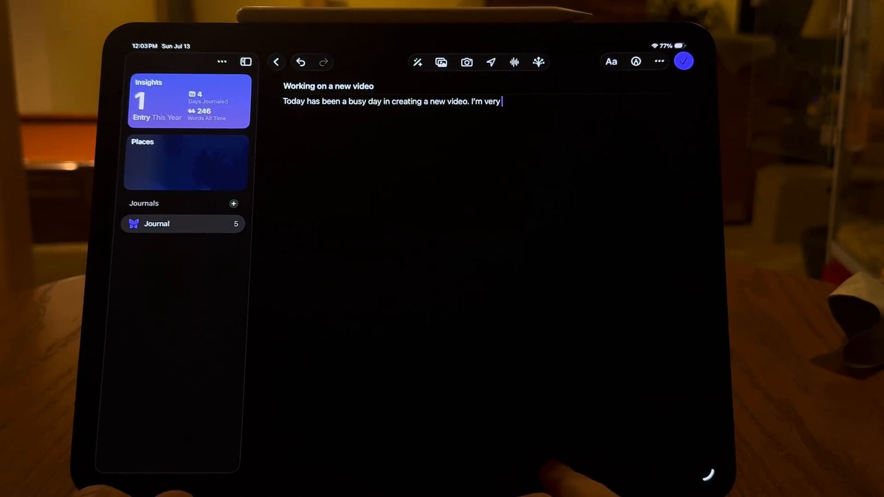
left_click(635, 62)
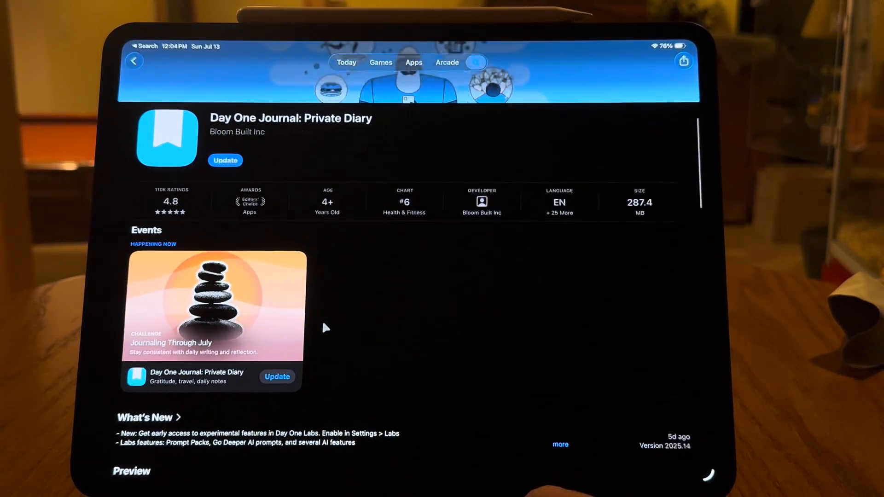
Step: Leave the Day One App Store page and return to the Home Screen
scroll("down", 3)
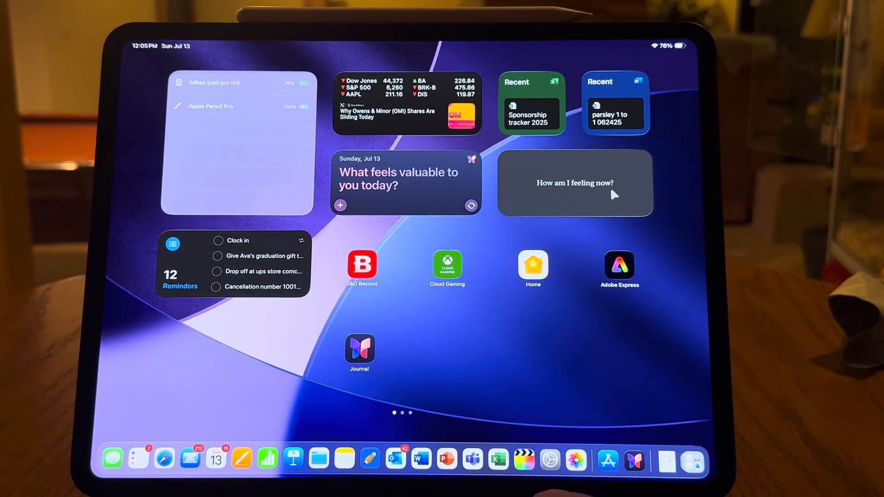
Step: Start an entry from the 'What feels valuable to you today?' widget and show journaling suggestions
left_click(405, 184)
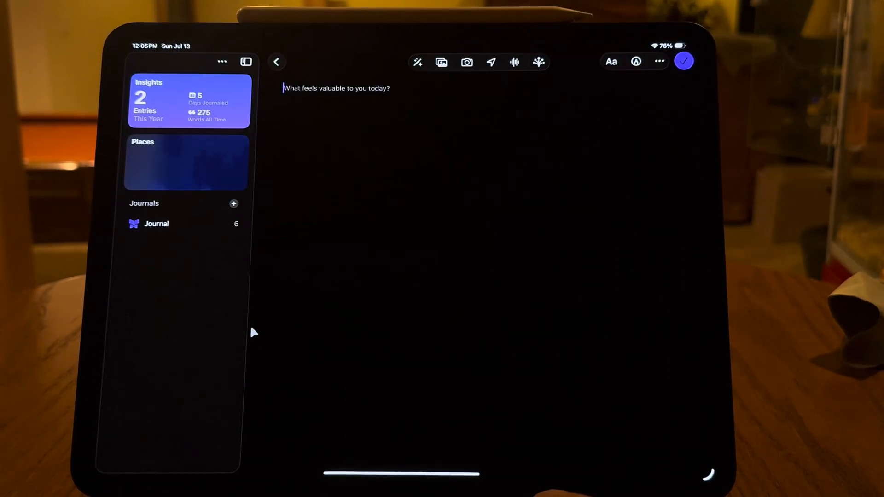
left_click(514, 62)
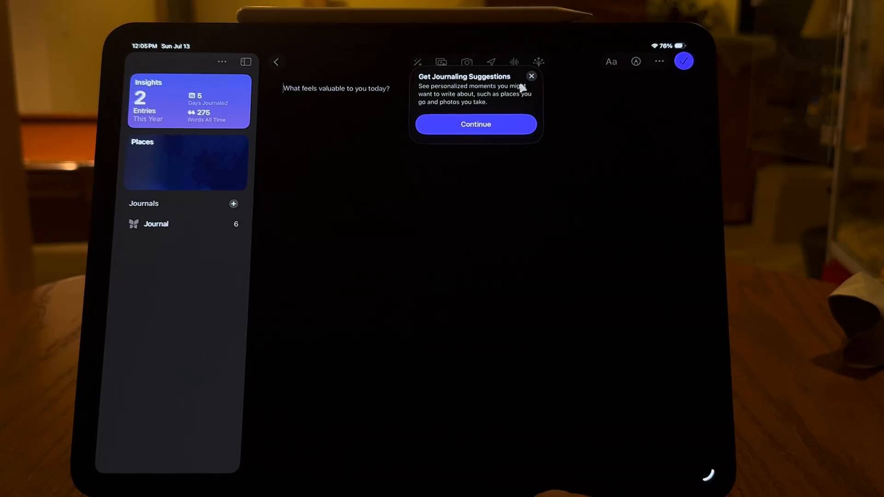
mouse_move(462, 117)
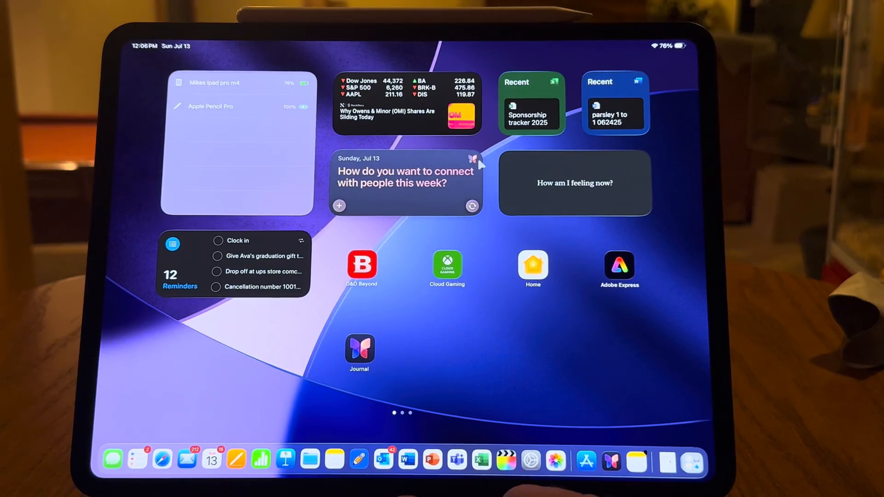
mouse_move(195, 223)
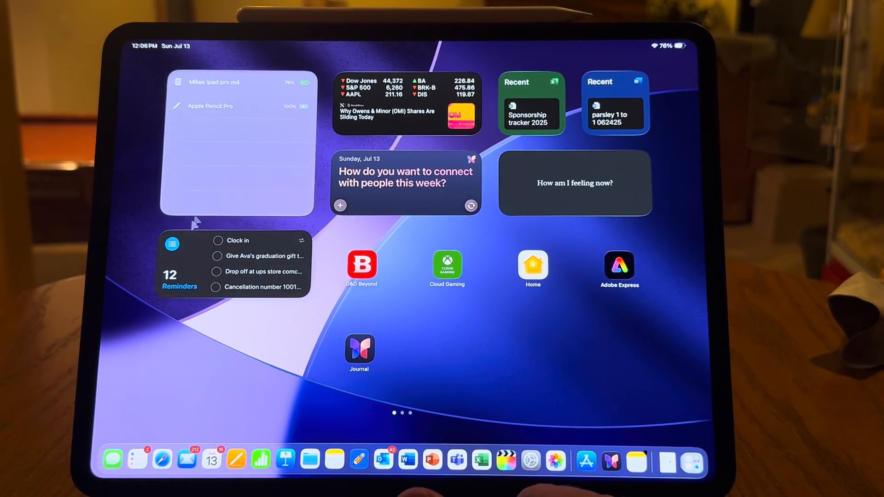
Step: Open the widget gallery and scroll through the available widgets
left_click(216, 240)
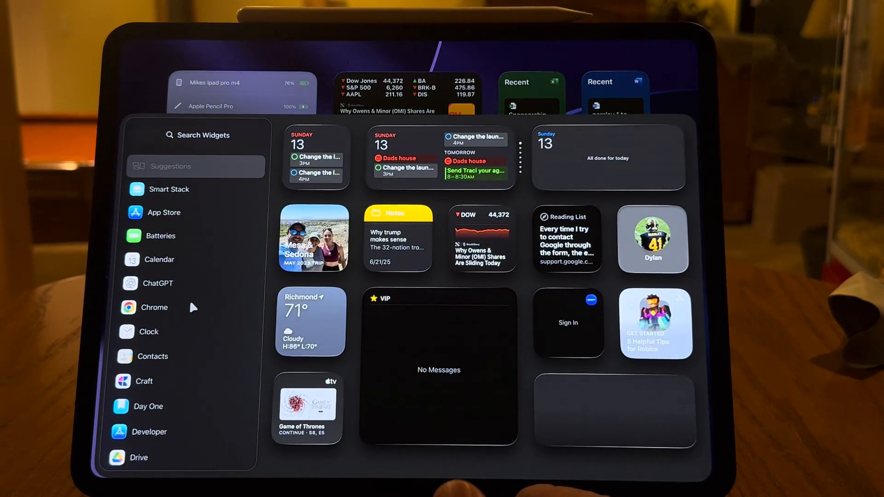
scroll("down", 3)
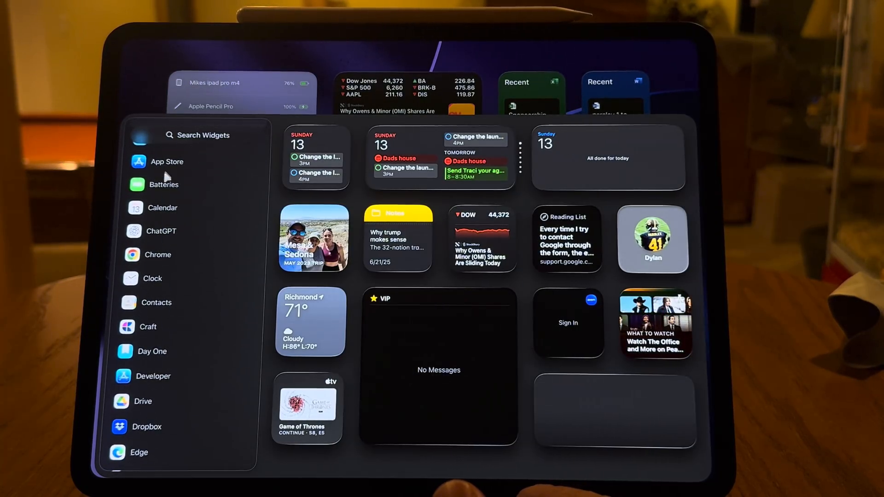